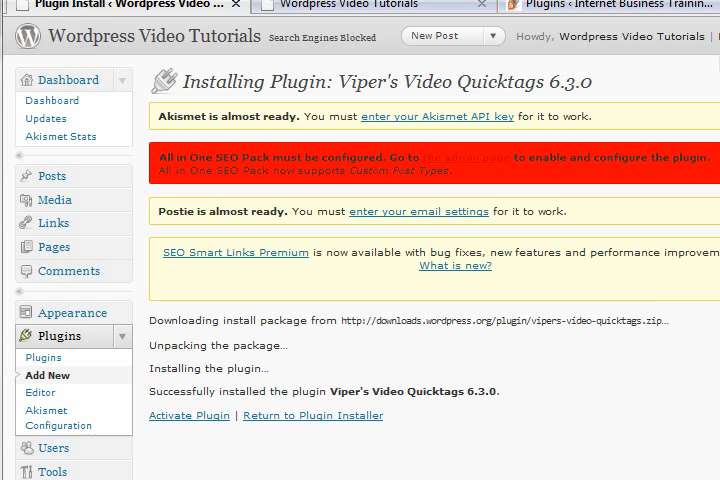
pyautogui.moveTo(244, 40)
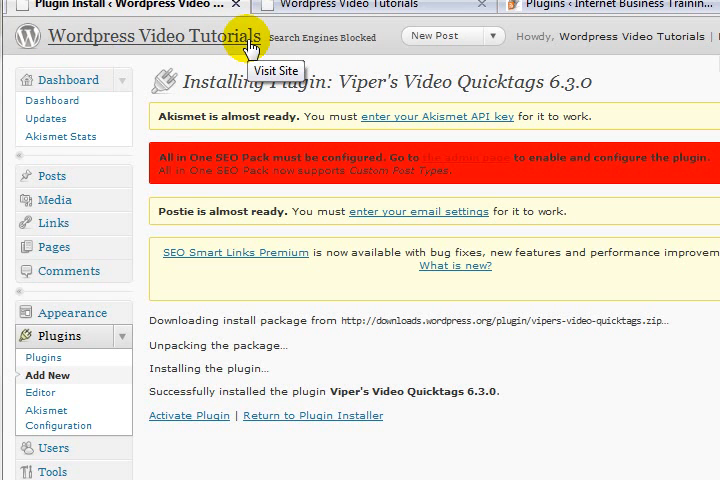
pyautogui.moveTo(192, 86)
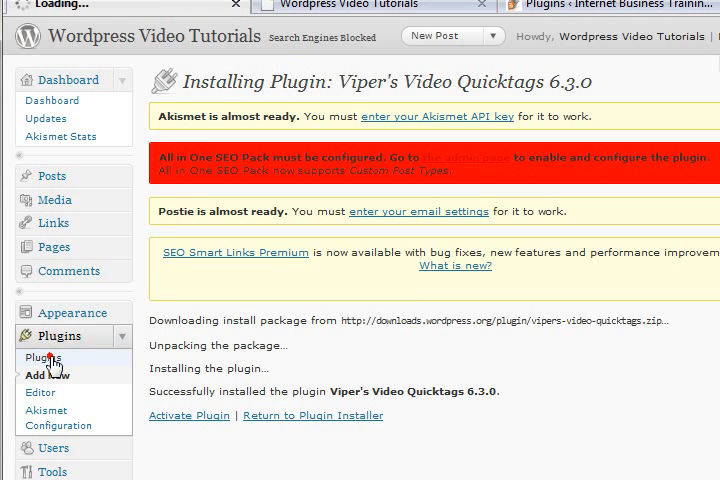
pyautogui.moveTo(144, 262)
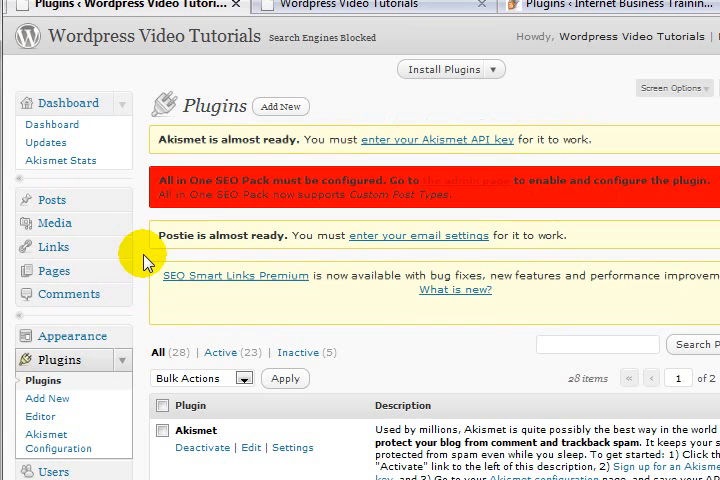
pyautogui.moveTo(182, 152)
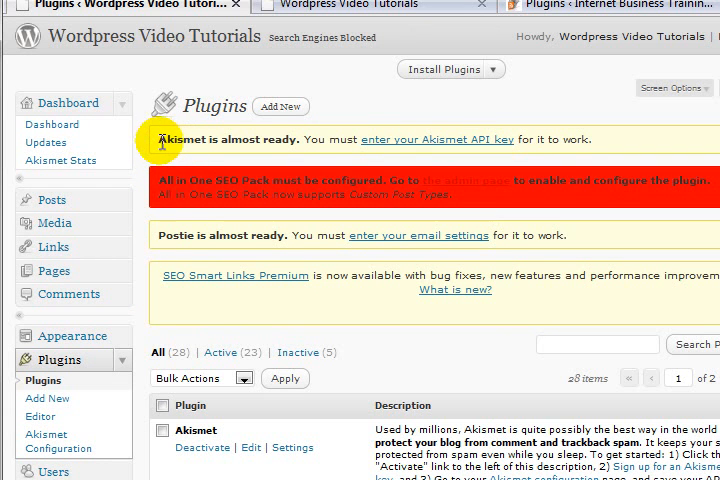
pyautogui.moveTo(400, 148)
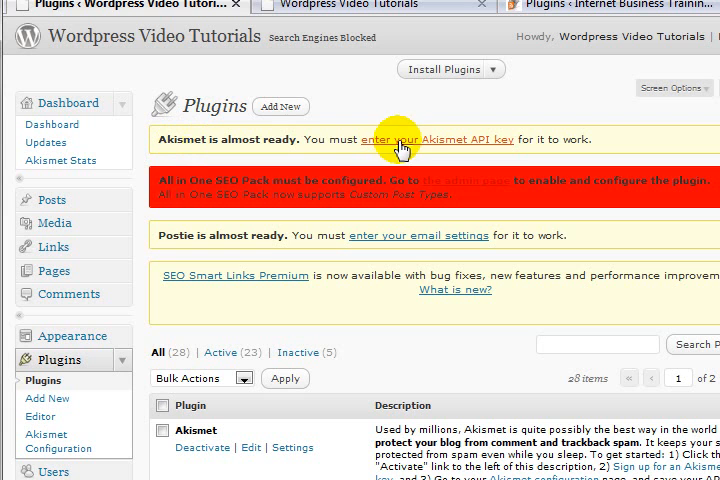
pyautogui.click(438, 140)
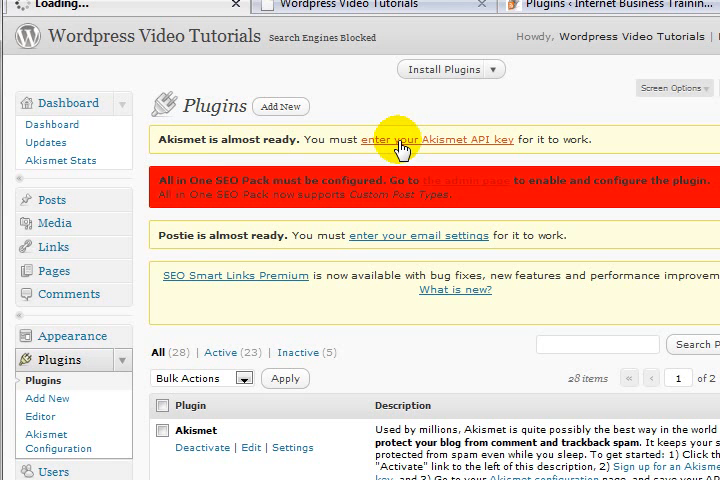
pyautogui.click(428, 140)
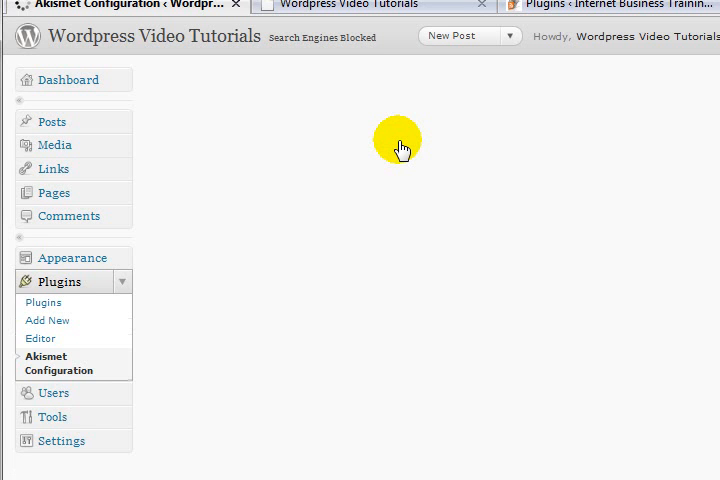
pyautogui.click(60, 364)
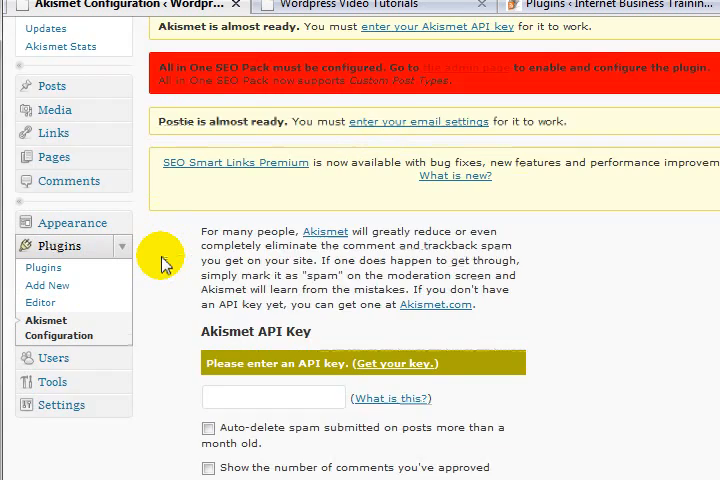
pyautogui.scroll(-3)
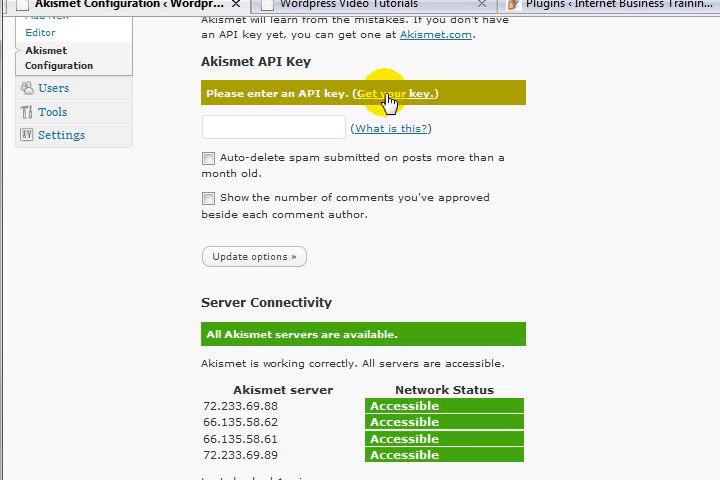
pyautogui.moveTo(356, 112)
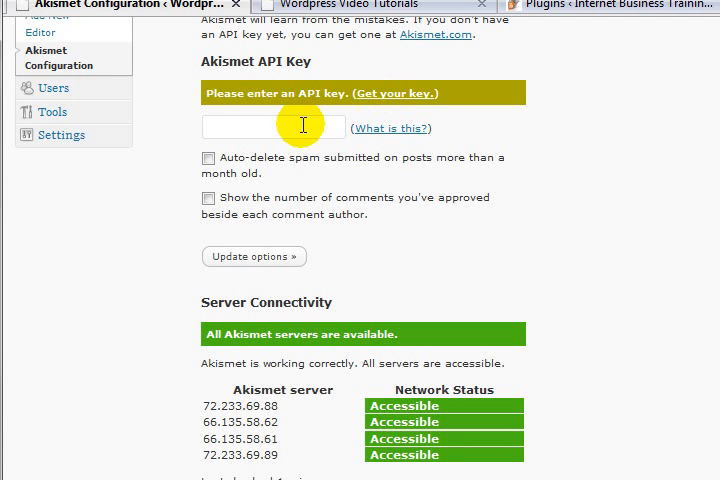
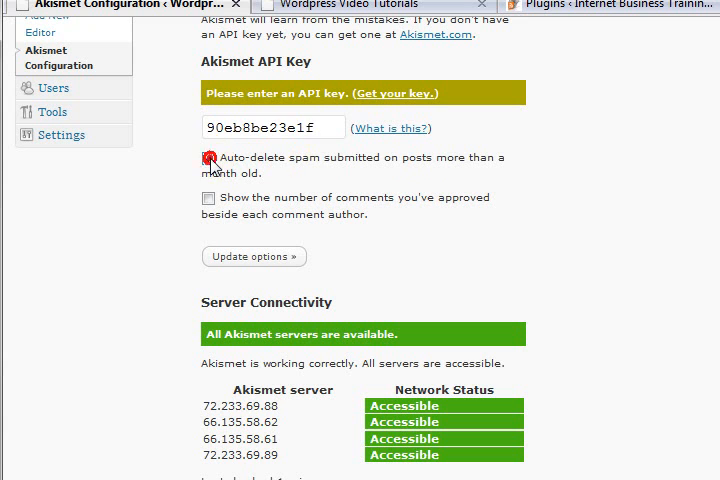
# Step: Tick auto-delete of month-old spam and approved-comment counts per author, then save the options
pyautogui.click(210, 160)
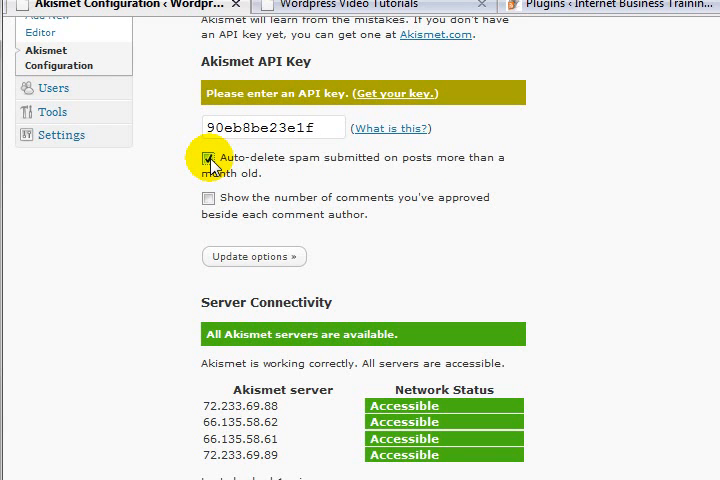
pyautogui.click(206, 160)
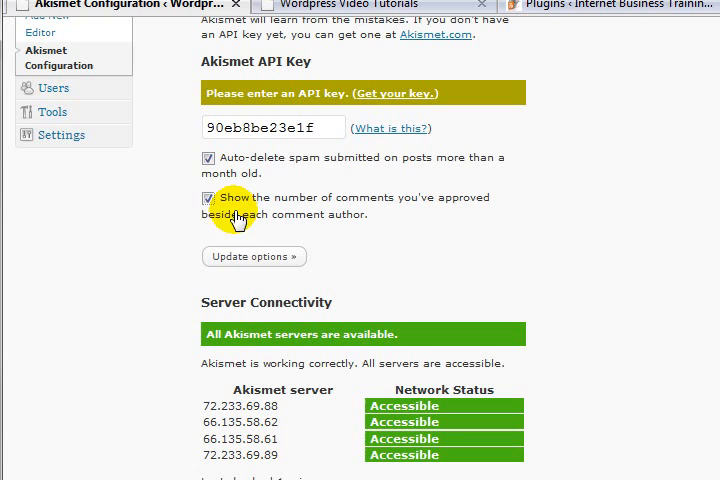
pyautogui.click(254, 256)
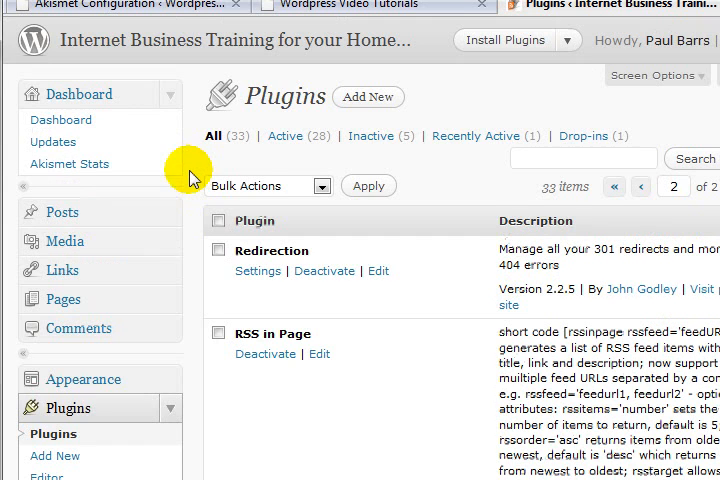
# Step: View the other site's Akismet Stats page and look through its Historical Stats
pyautogui.click(68, 164)
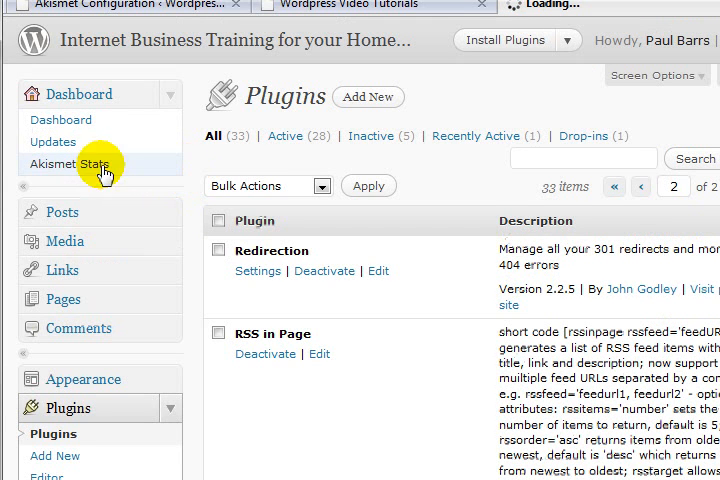
pyautogui.moveTo(192, 172)
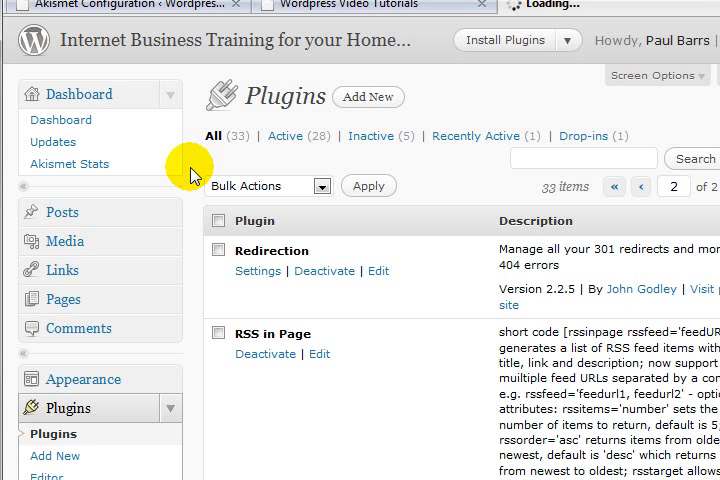
pyautogui.click(80, 164)
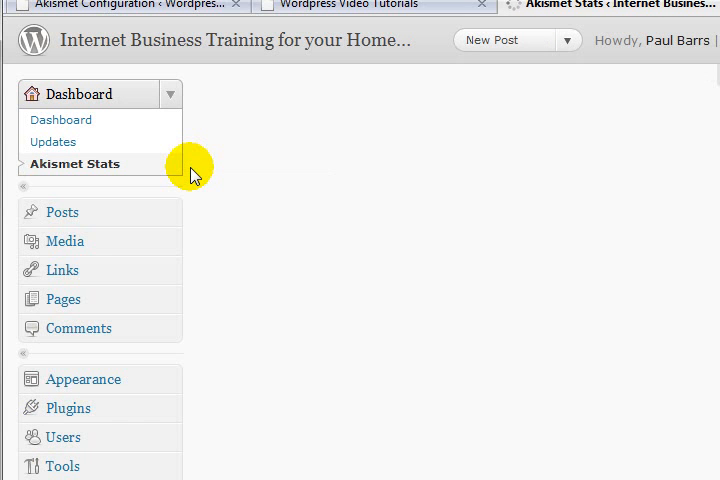
pyautogui.click(74, 164)
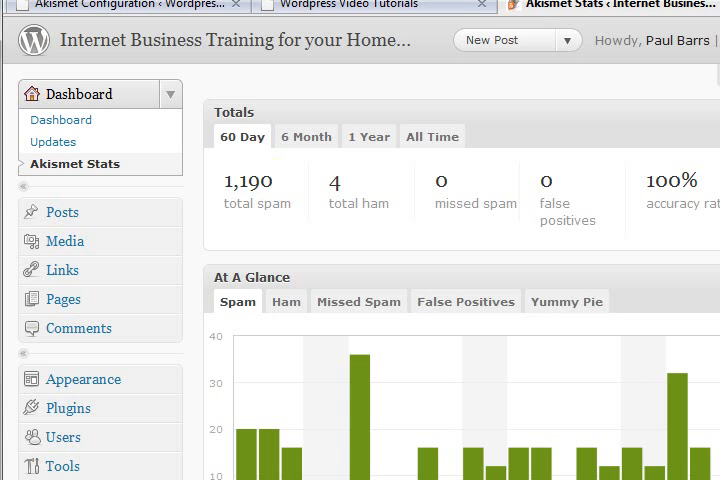
pyautogui.scroll(-3)
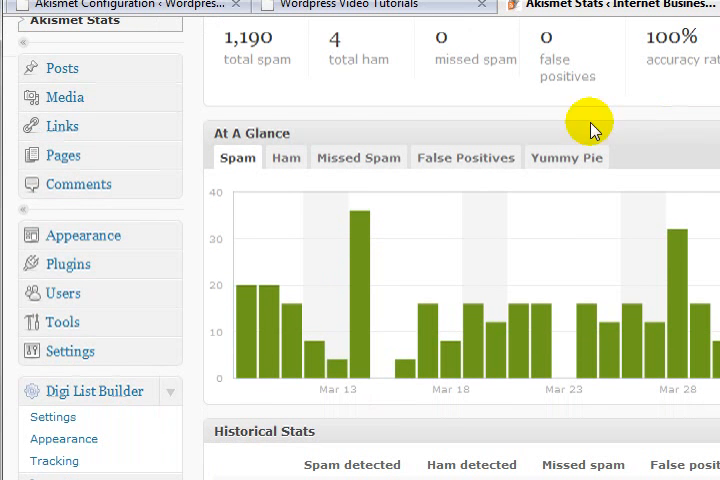
pyautogui.moveTo(596, 126)
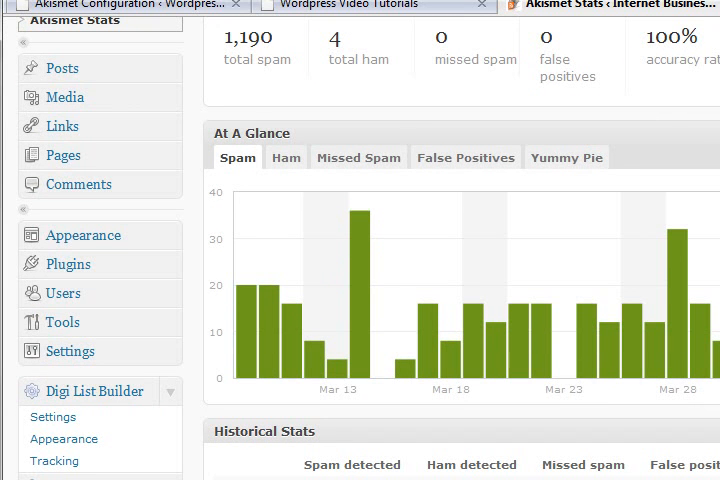
pyautogui.scroll(-3)
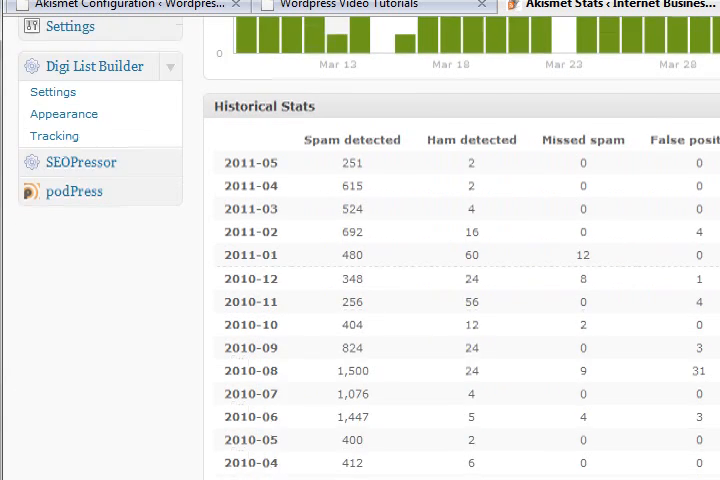
pyautogui.scroll(-3)
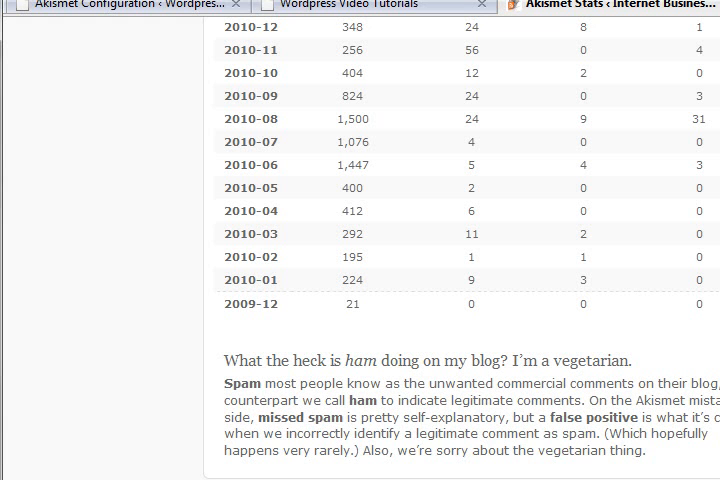
pyautogui.scroll(3)
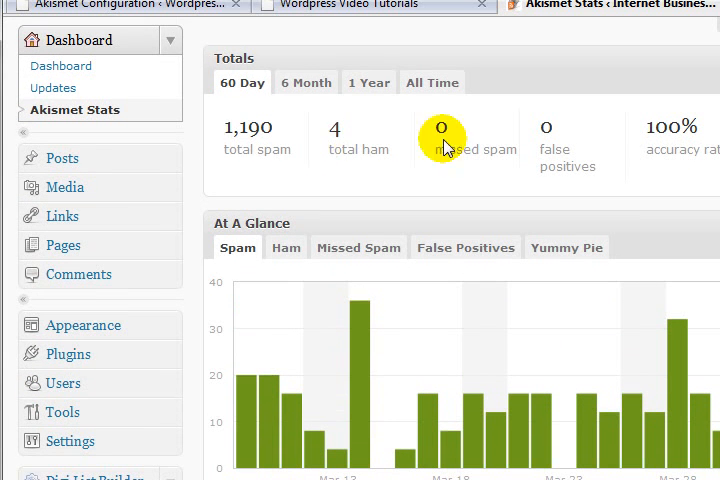
# Step: Show the All Time spam totals, review them, and return to the Akismet Configuration page
pyautogui.click(432, 82)
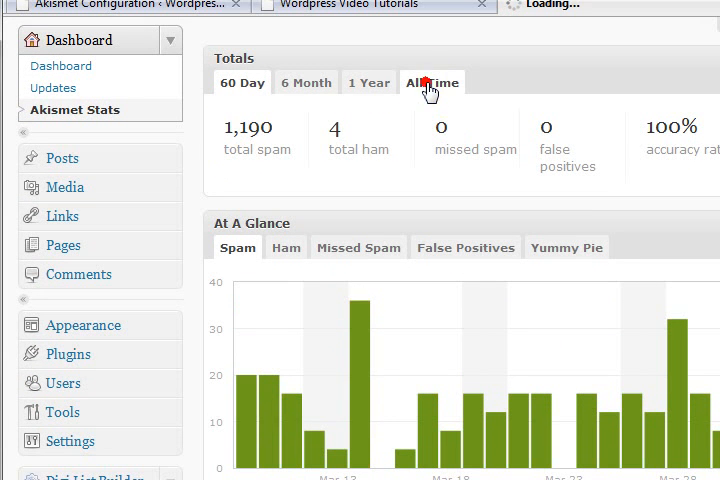
pyautogui.moveTo(472, 84)
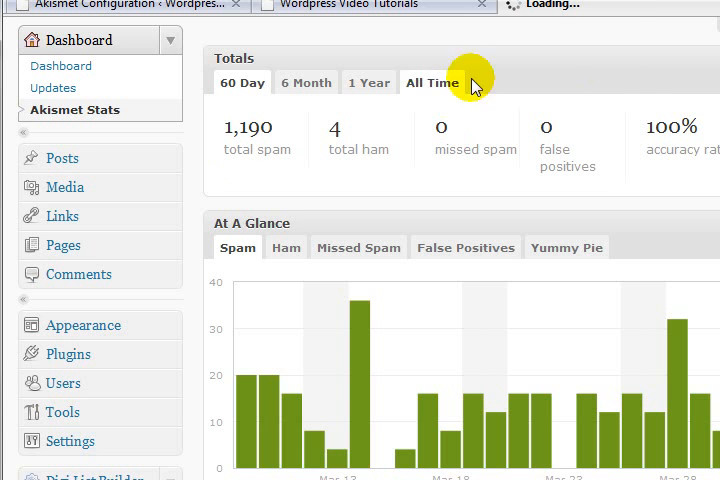
pyautogui.click(432, 82)
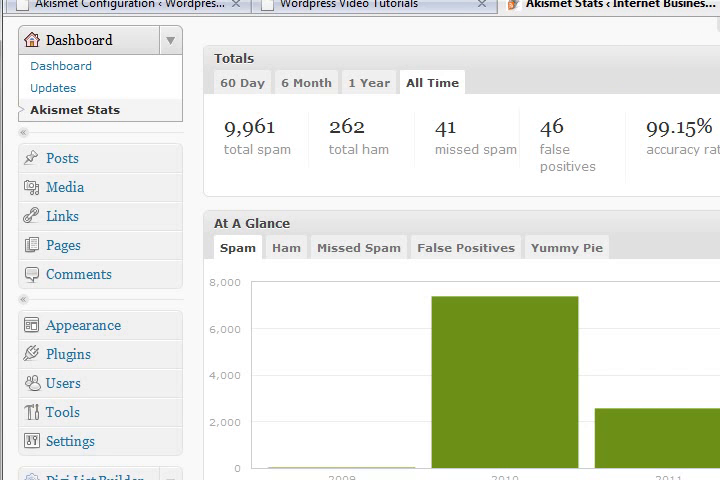
pyautogui.scroll(-3)
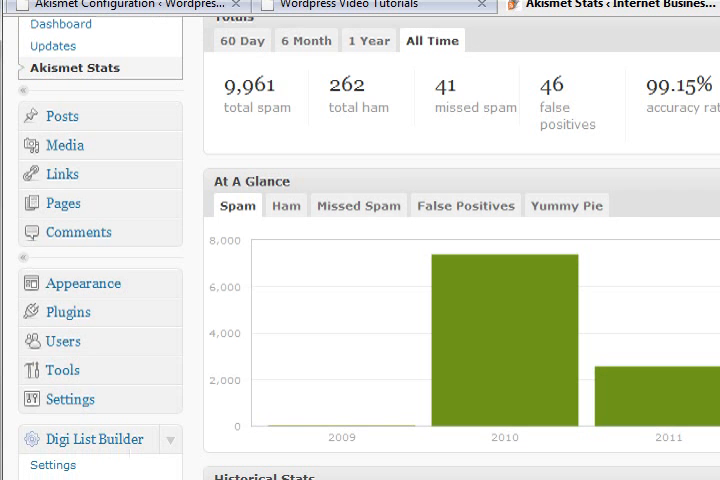
pyautogui.moveTo(248, 132)
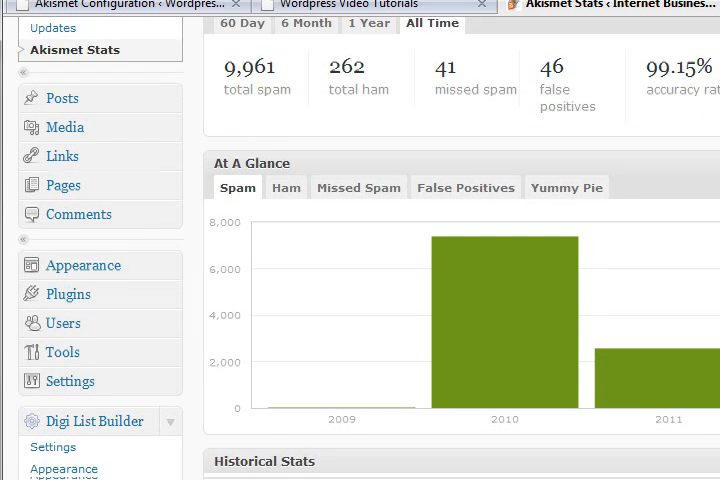
pyautogui.scroll(-3)
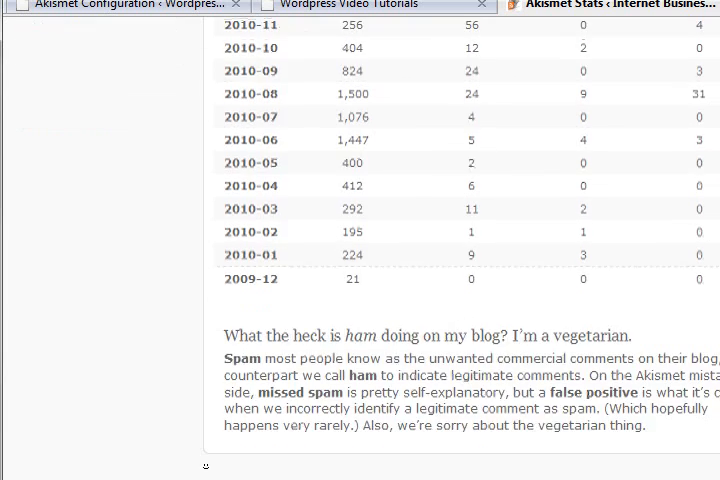
pyautogui.scroll(3)
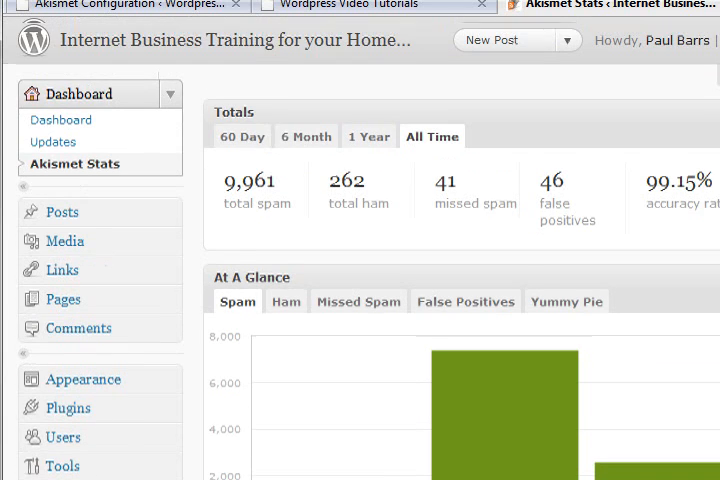
pyautogui.click(130, 8)
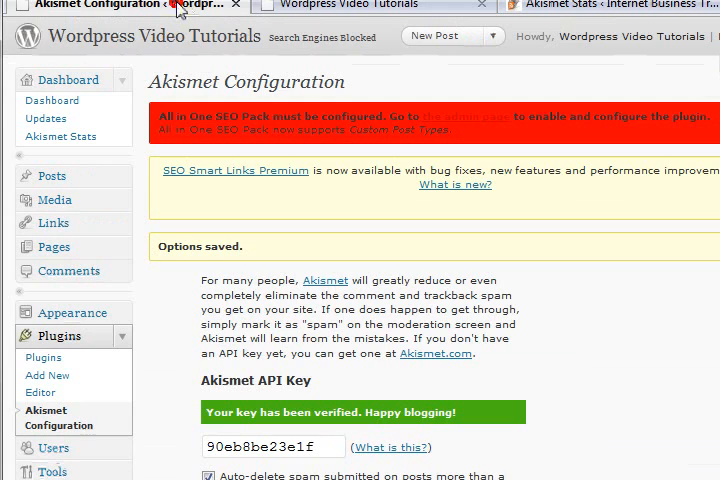
pyautogui.moveTo(178, 304)
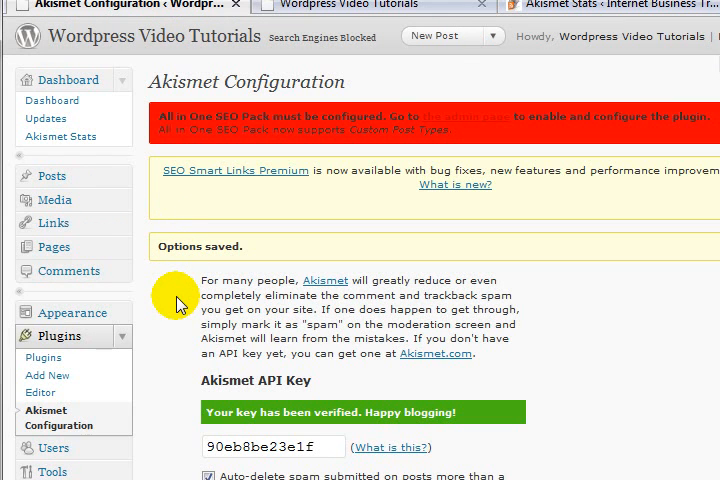